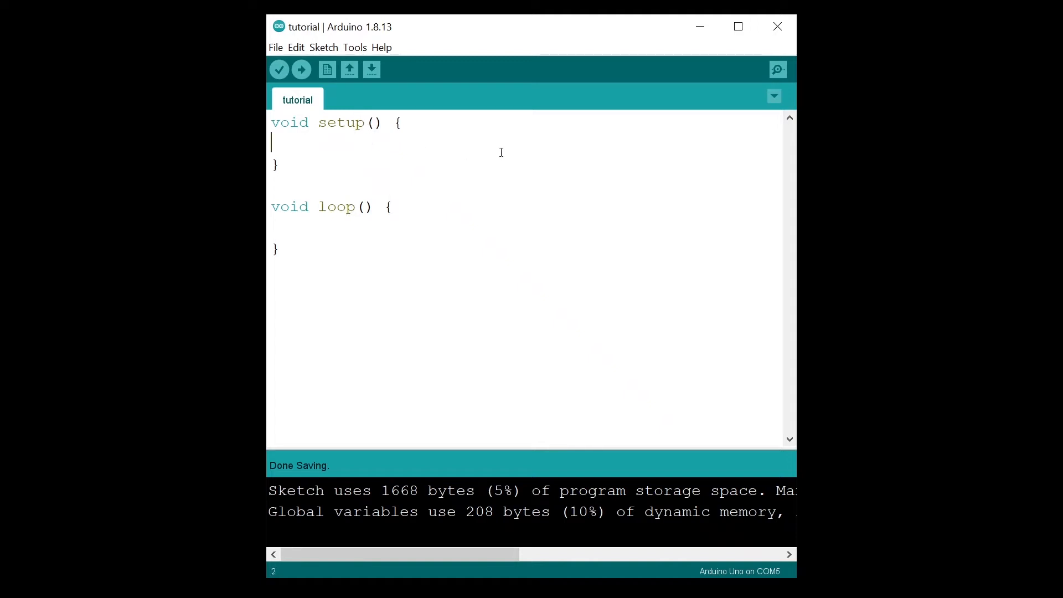
# Review the empty setup() and loop() functions and compile the blank sketch with Verify
pyautogui.click(279, 70)
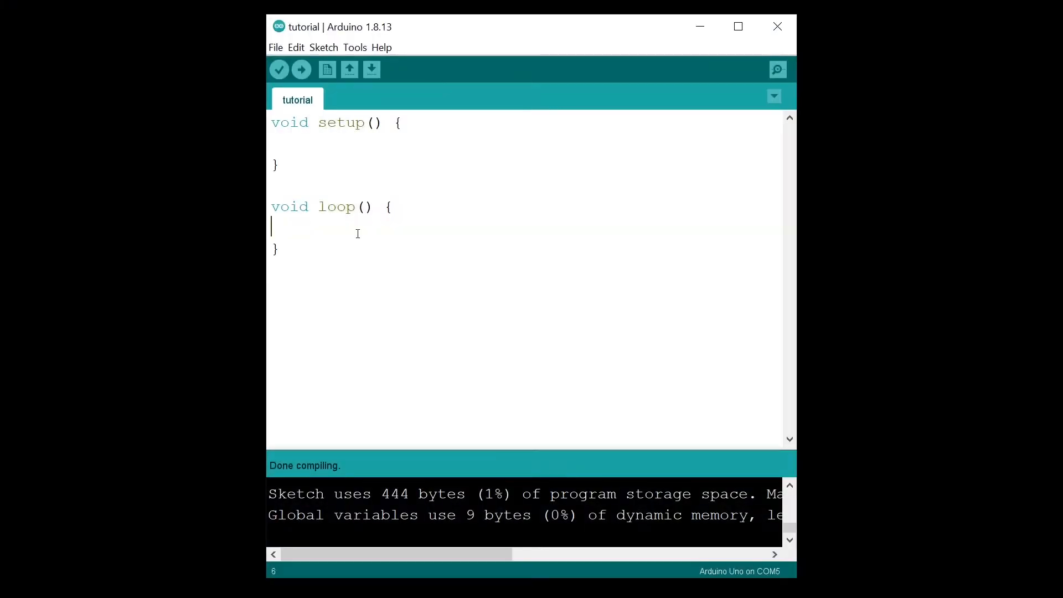
pyautogui.moveTo(435, 215)
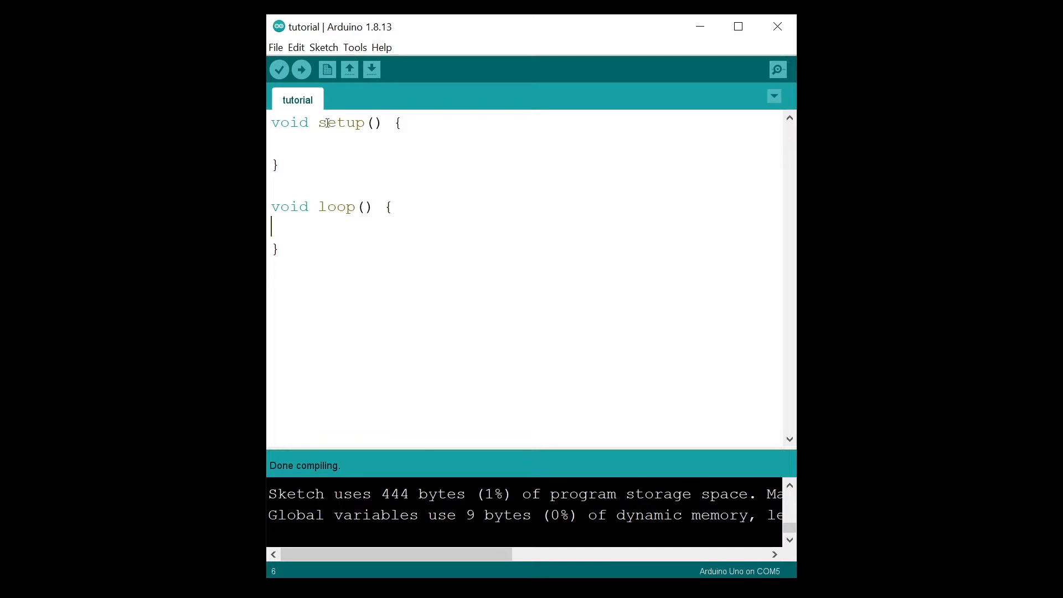
pyautogui.doubleClick(341, 122)
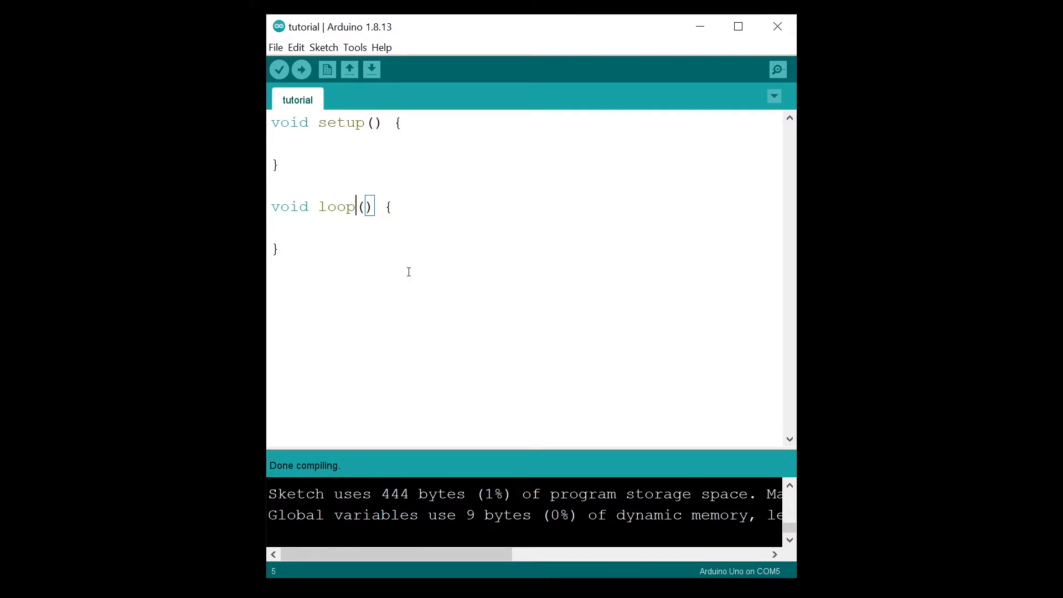
pyautogui.press('ctrl+a')
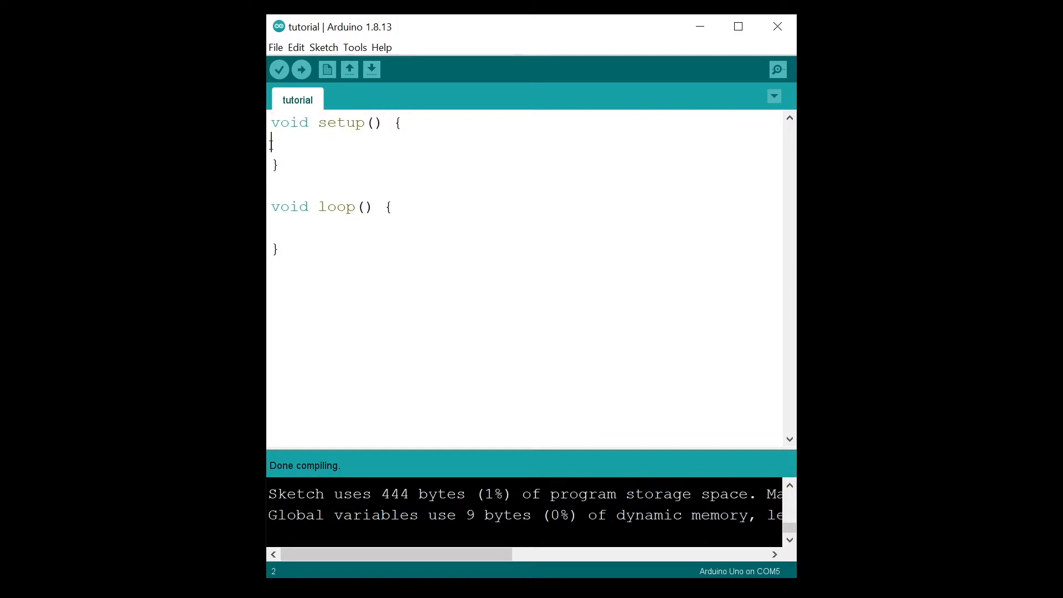
pyautogui.doubleClick(336, 206)
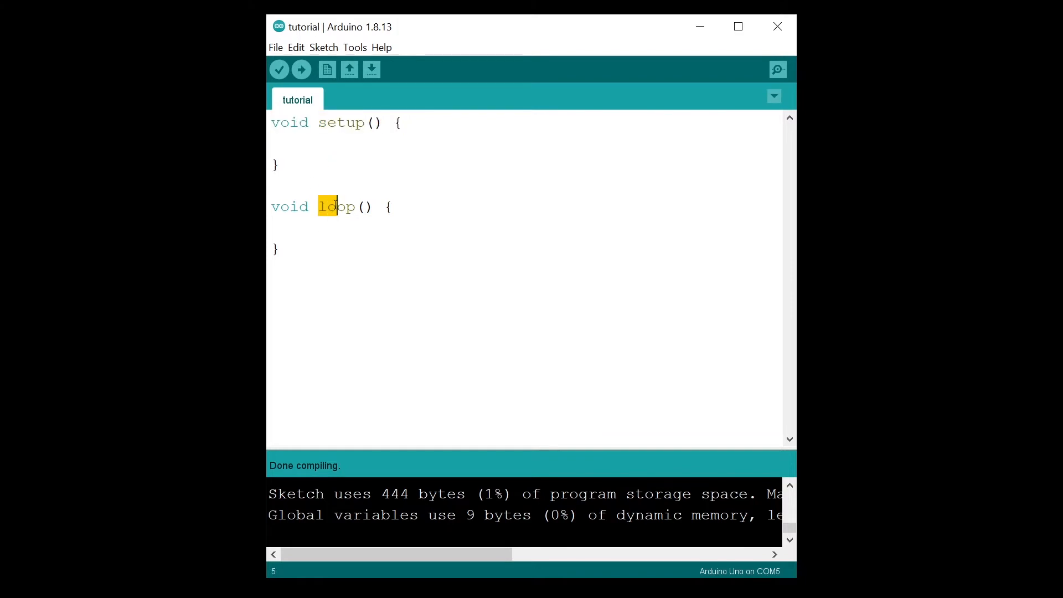
pyautogui.click(395, 206)
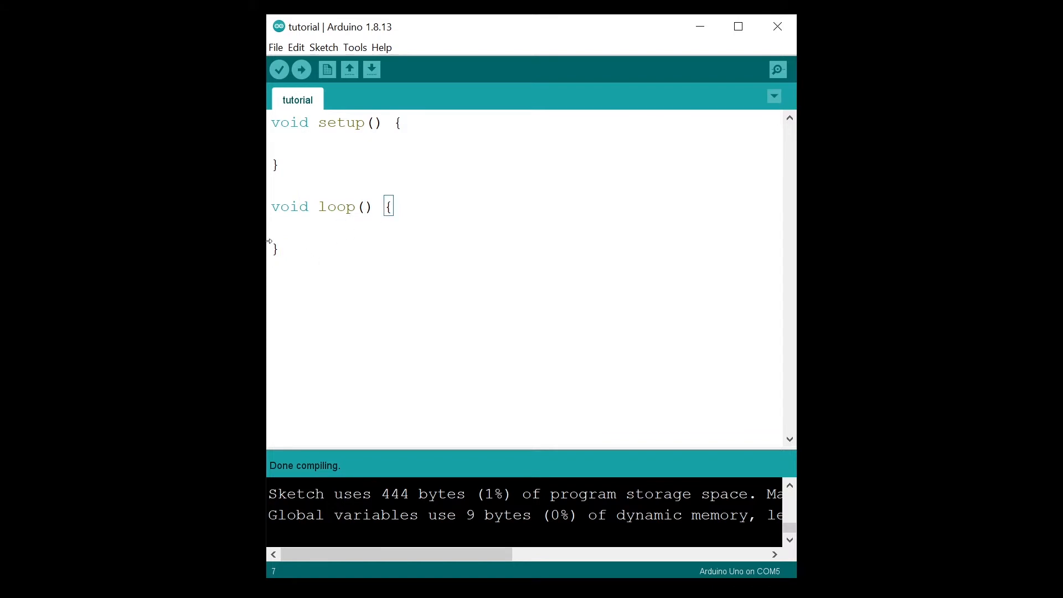
pyautogui.doubleClick(336, 206)
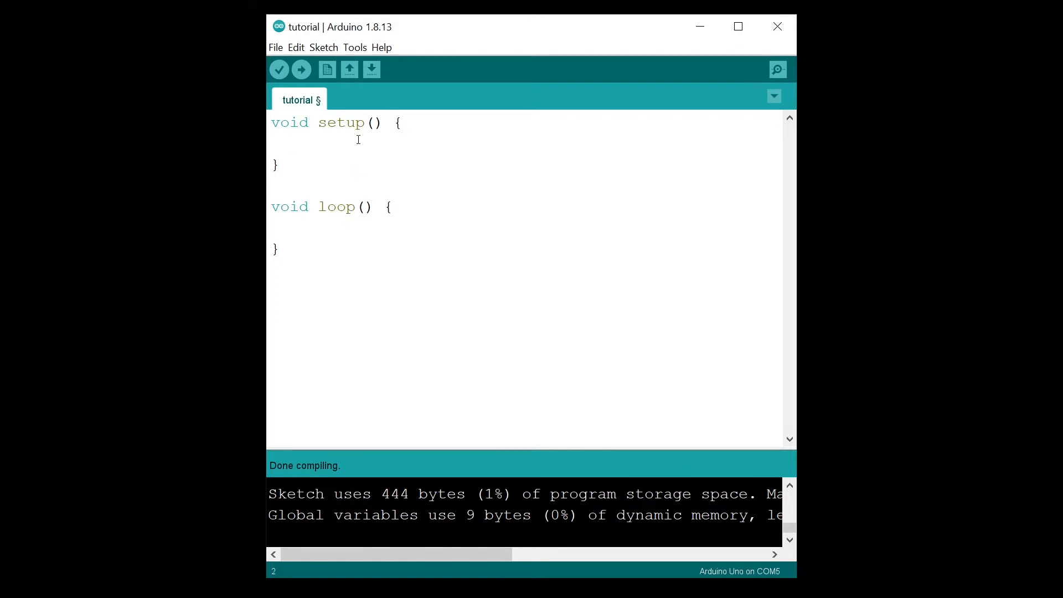
# In setup(), add Serial.begin(9600) and Serial.println("In setup")
pyautogui.write('Serial.b')
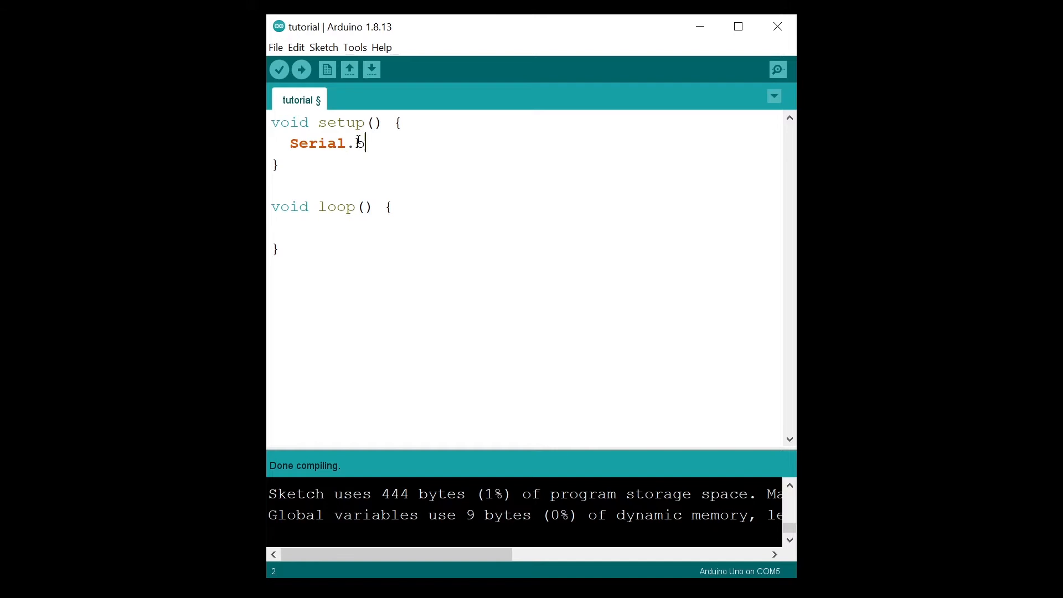
pyautogui.write('egin(')
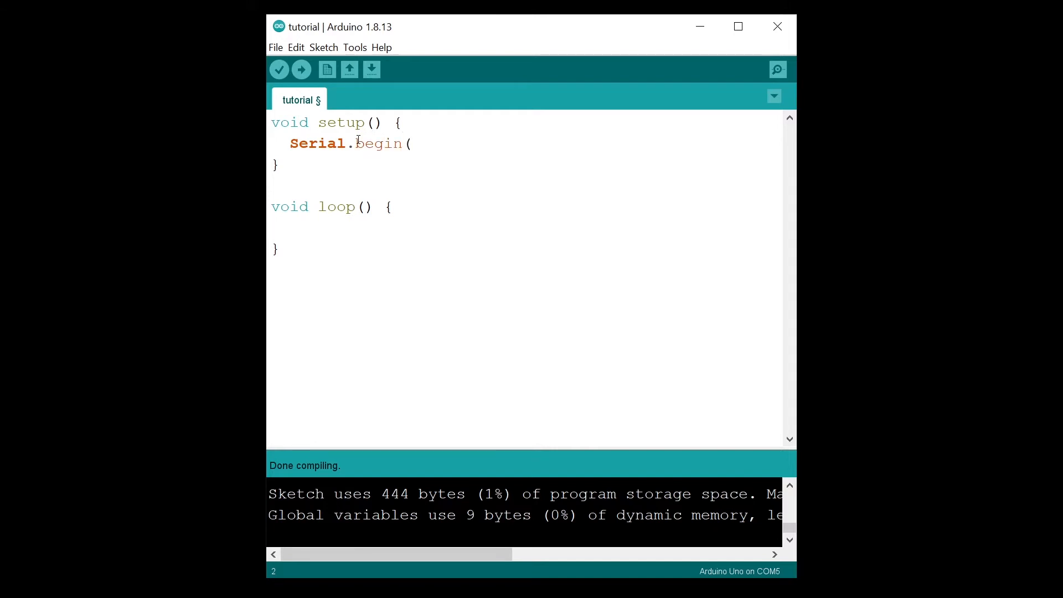
pyautogui.write('96')
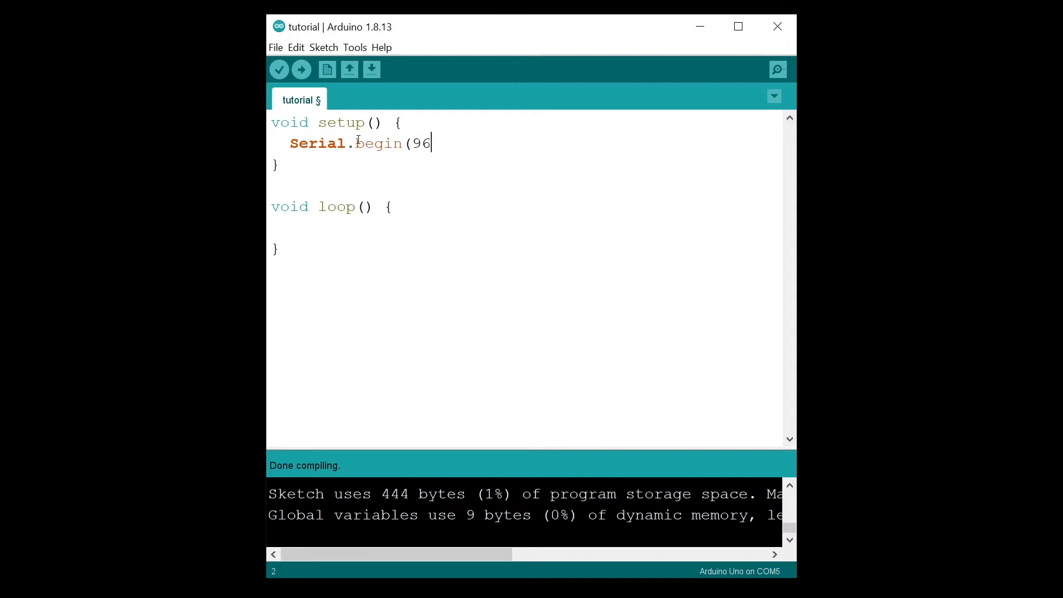
pyautogui.write('00);')
pyautogui.write('S')
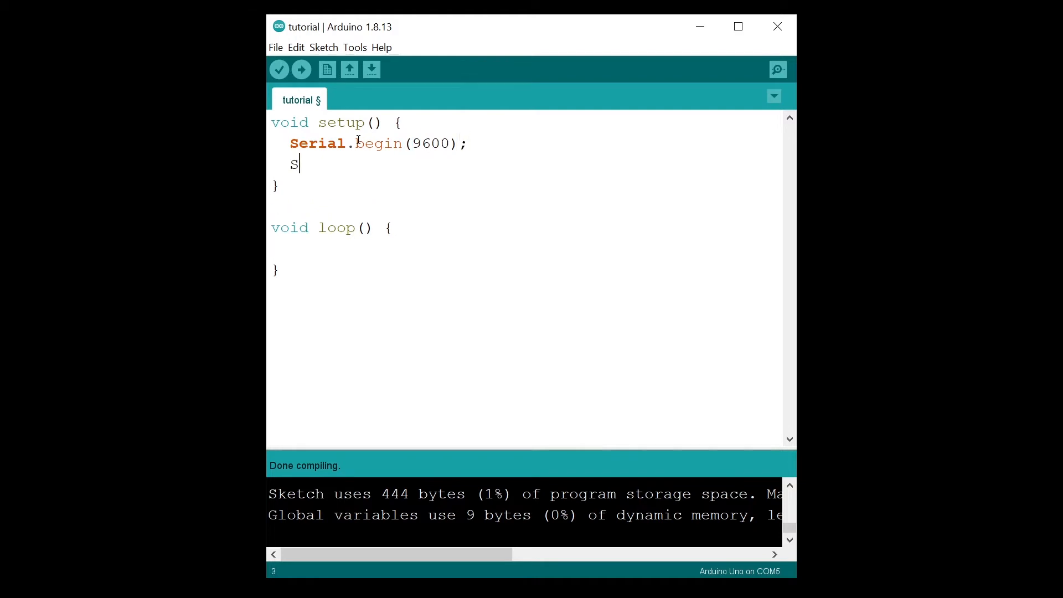
pyautogui.write('erial.pr')
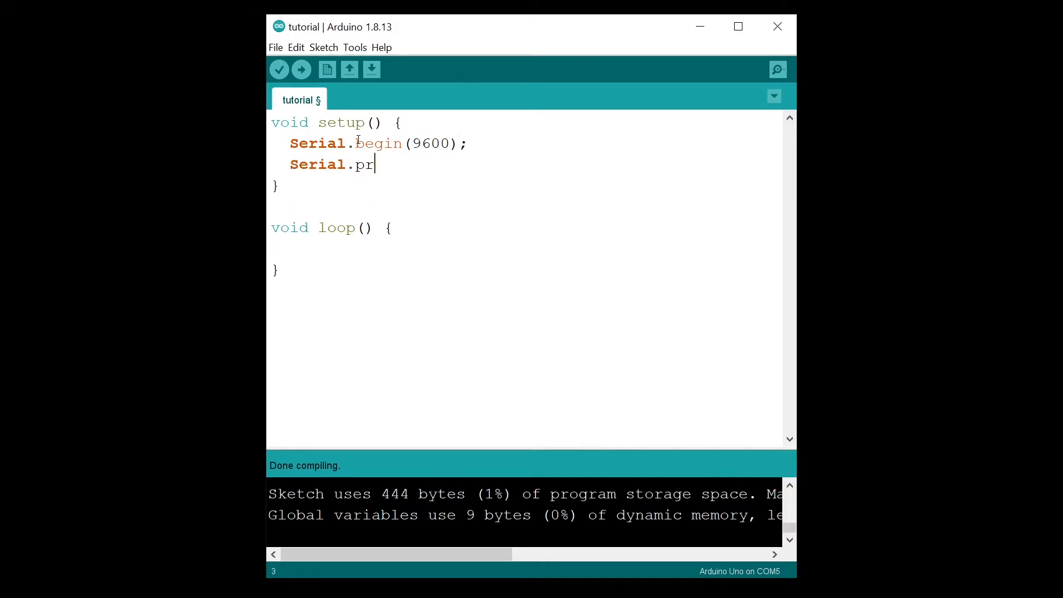
pyautogui.write('intln("')
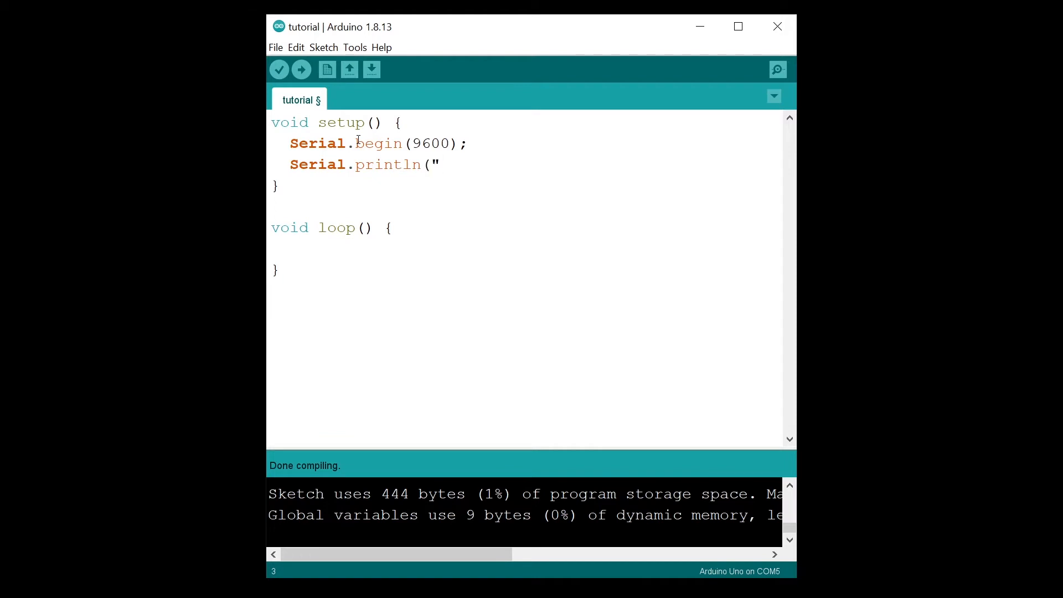
pyautogui.write('In setup')
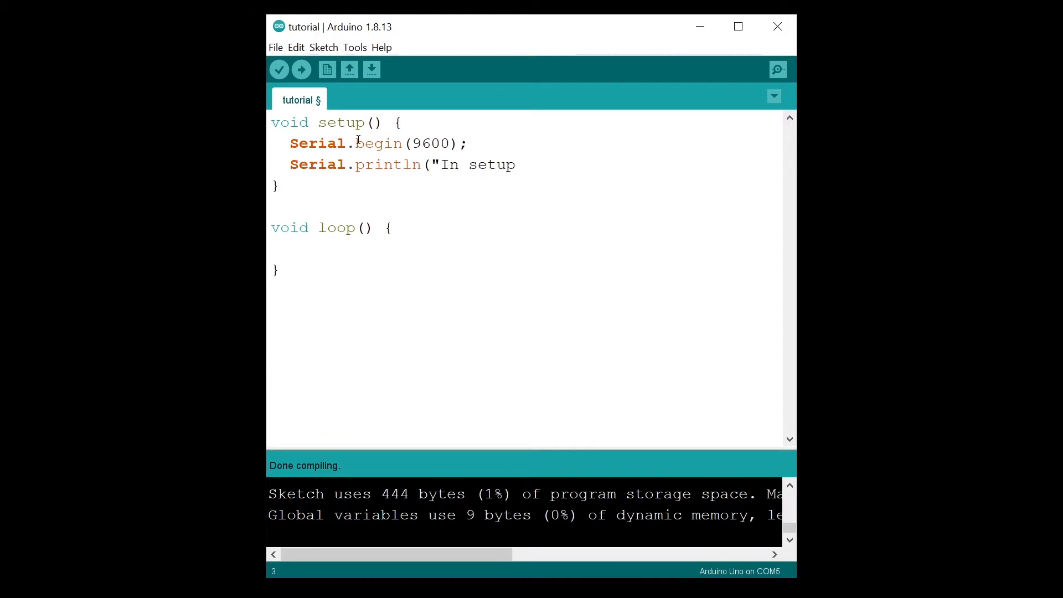
pyautogui.write('");')
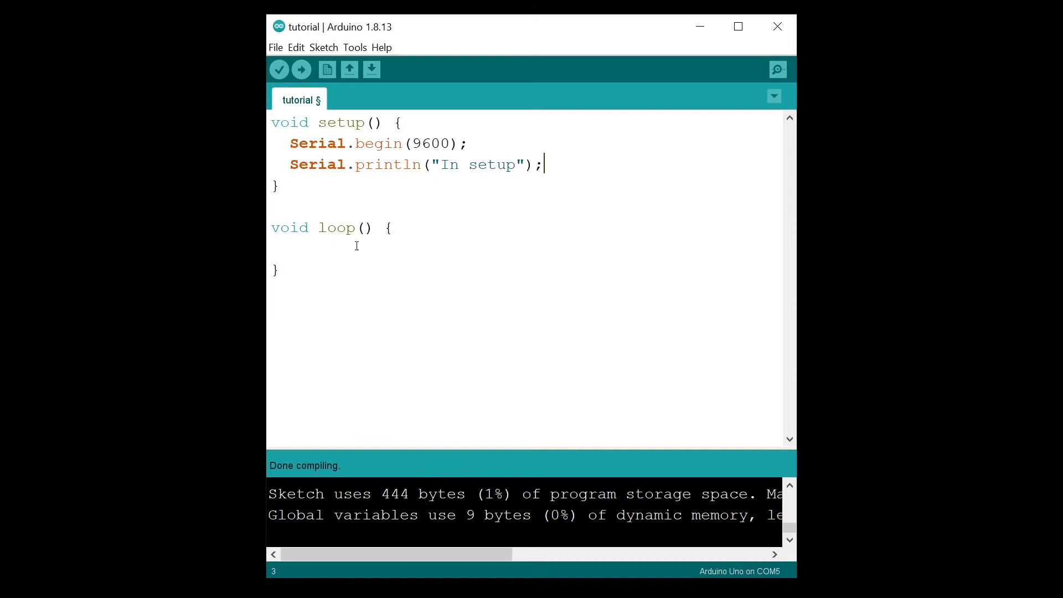
# Add Serial.println("In the loop") and delay(1000) to loop(), then upload to the Uno
pyautogui.write('Se')
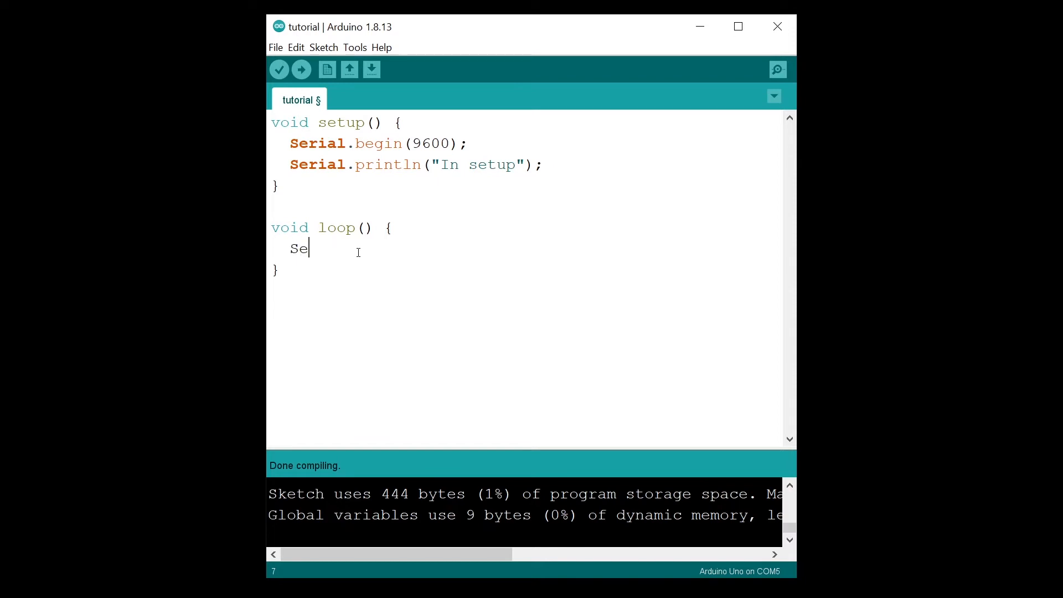
pyautogui.write('rial.println')
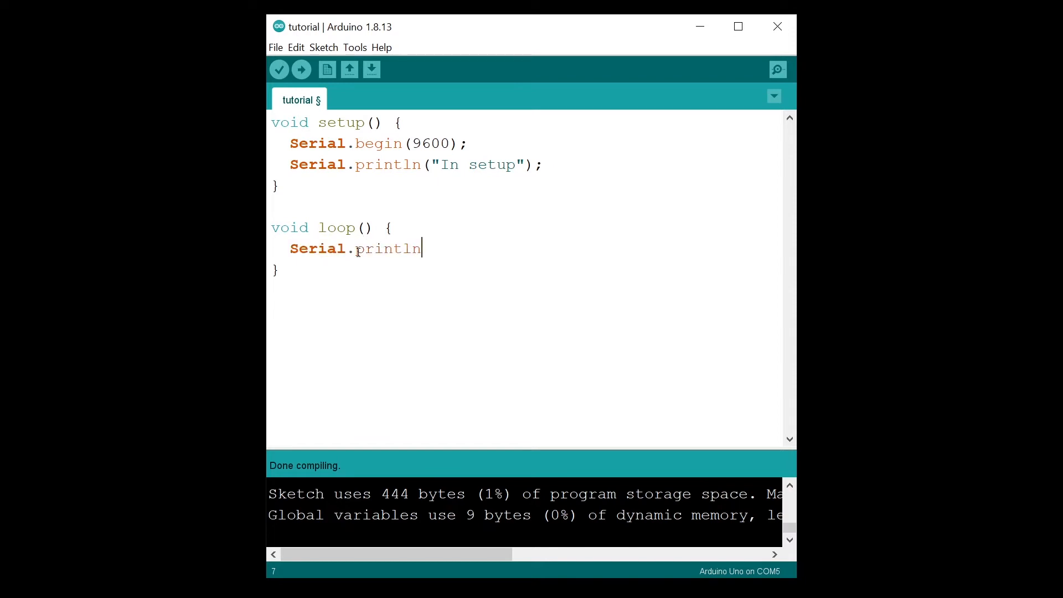
pyautogui.write('(')
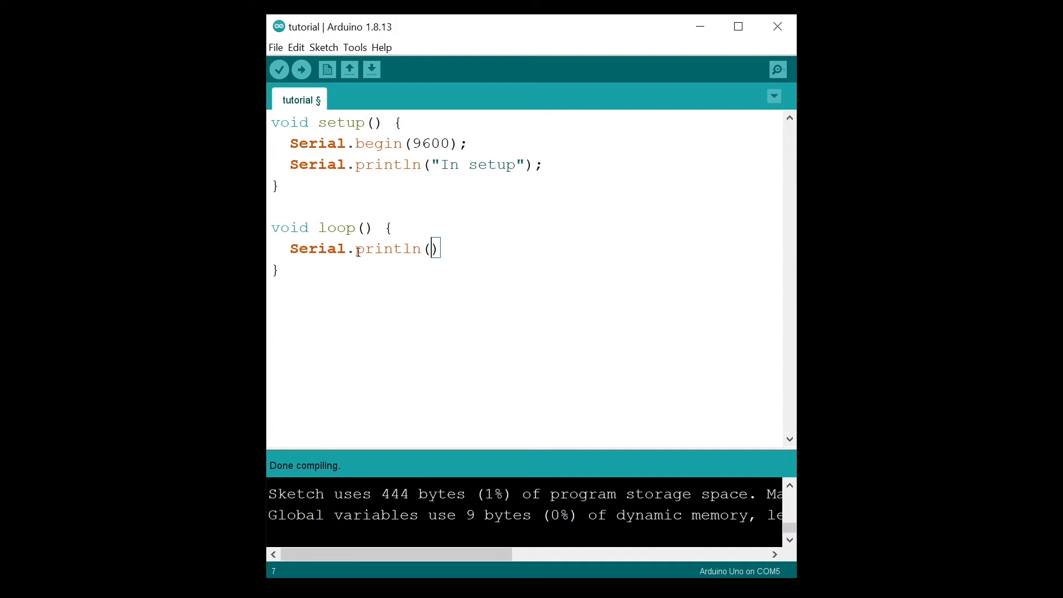
pyautogui.write('"In th e')
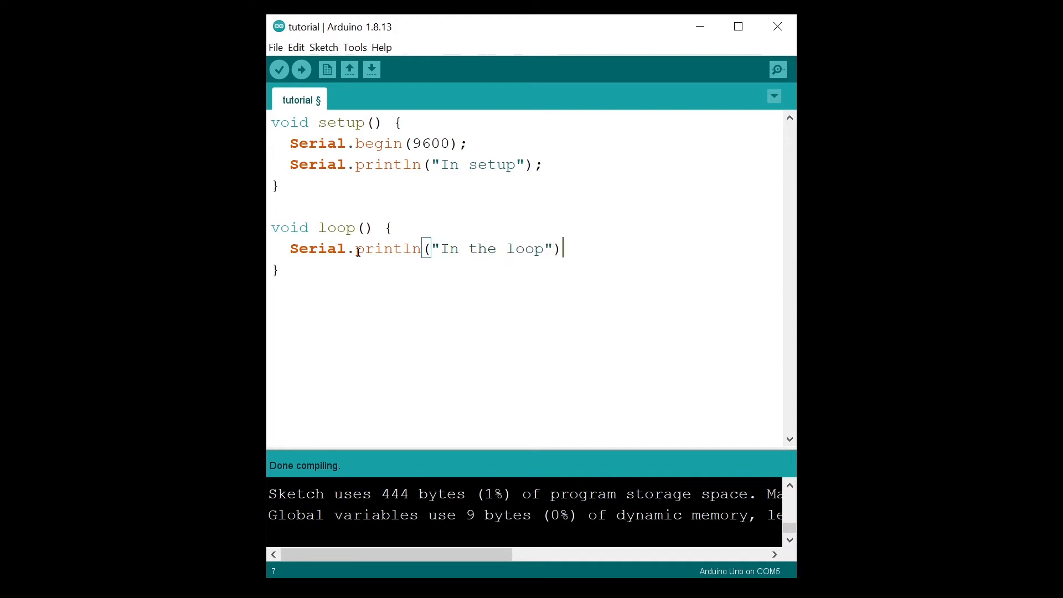
pyautogui.write(';')
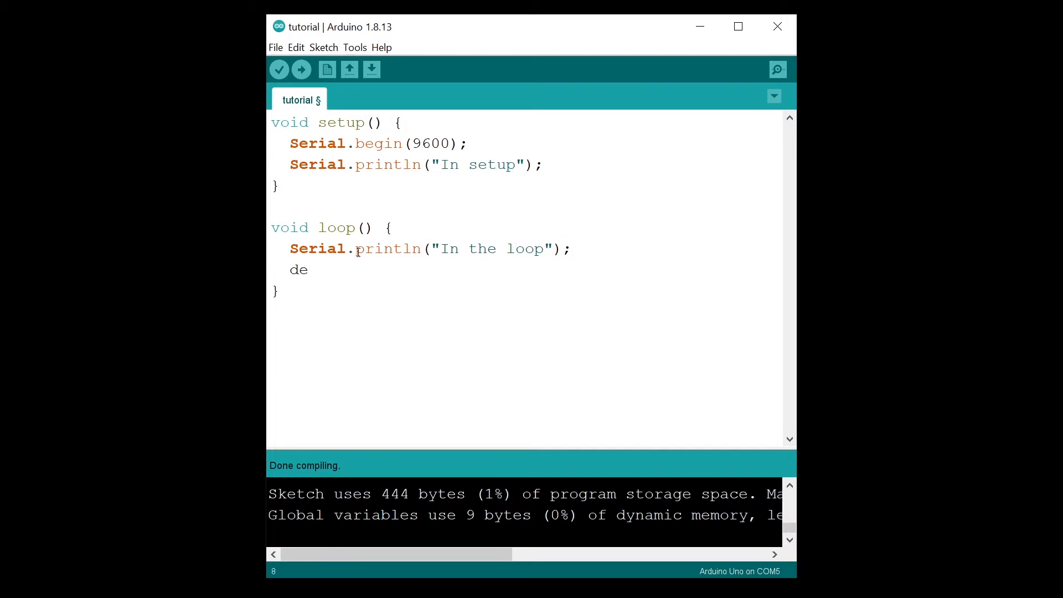
pyautogui.write('lay(1000);')
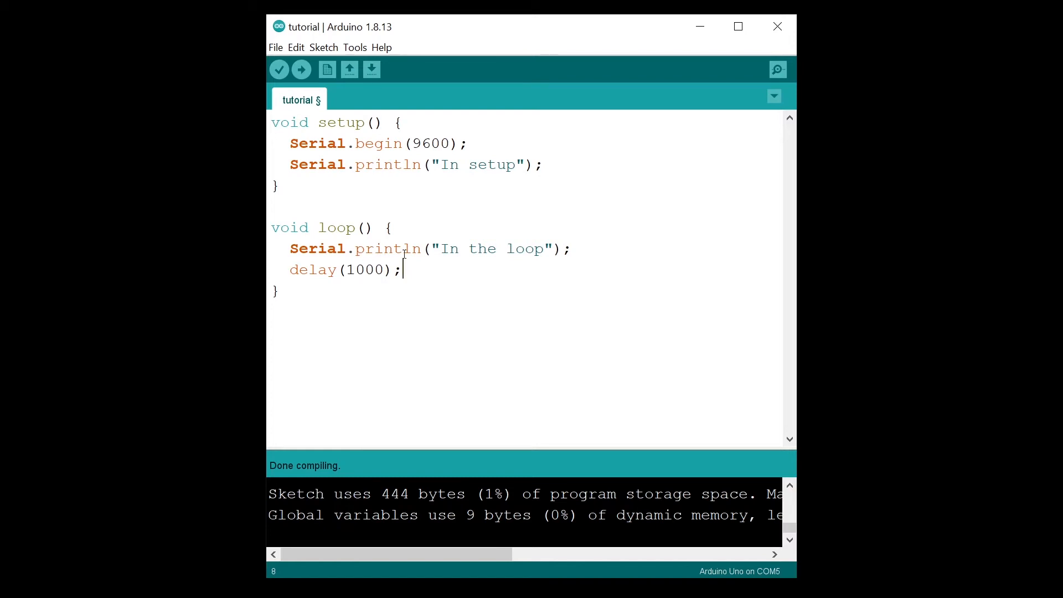
pyautogui.moveTo(439, 258)
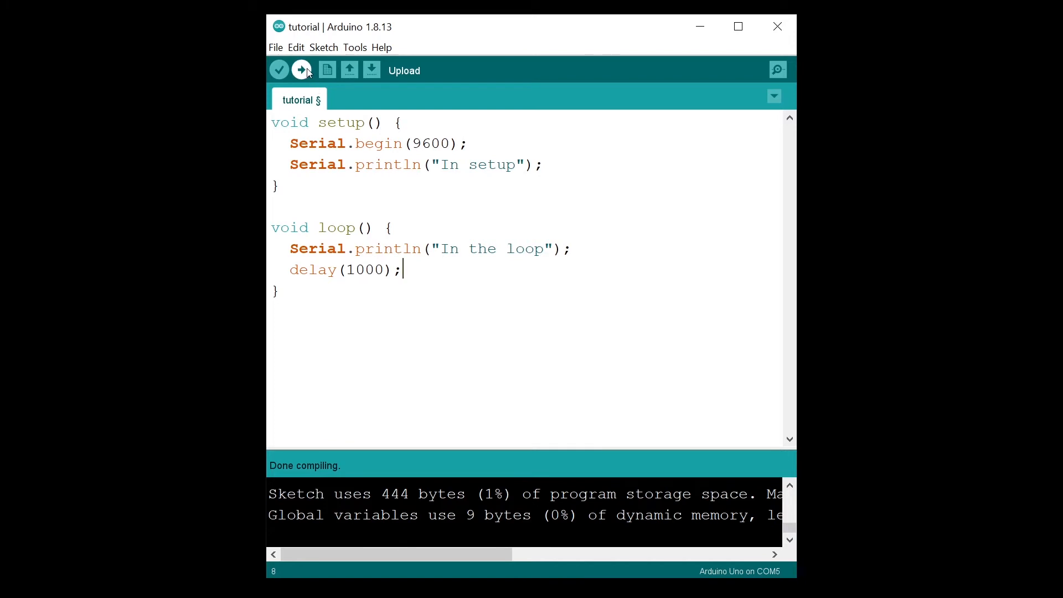
pyautogui.click(302, 69)
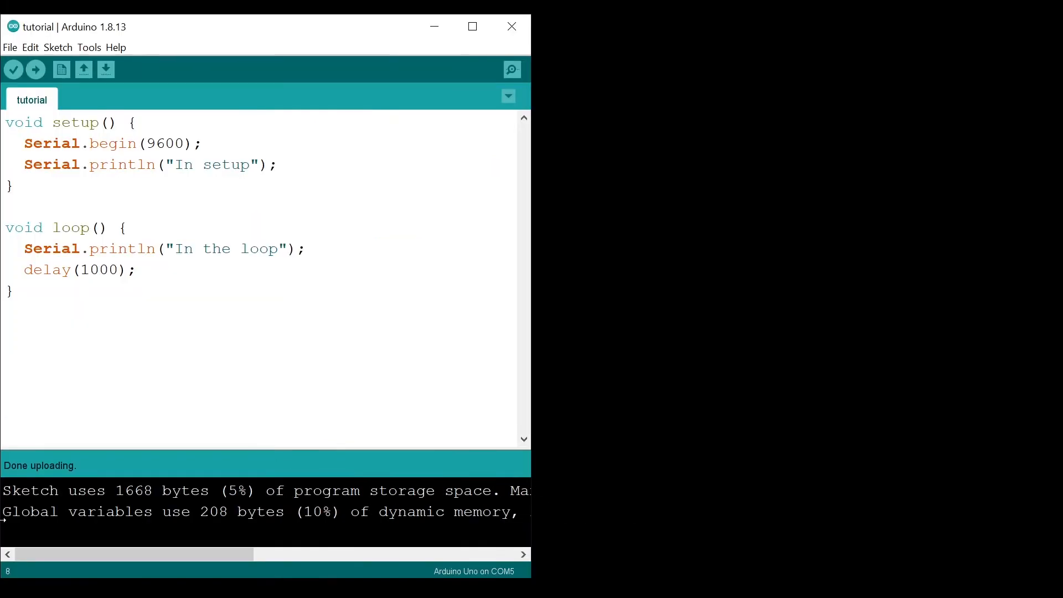
pyautogui.moveTo(511, 69)
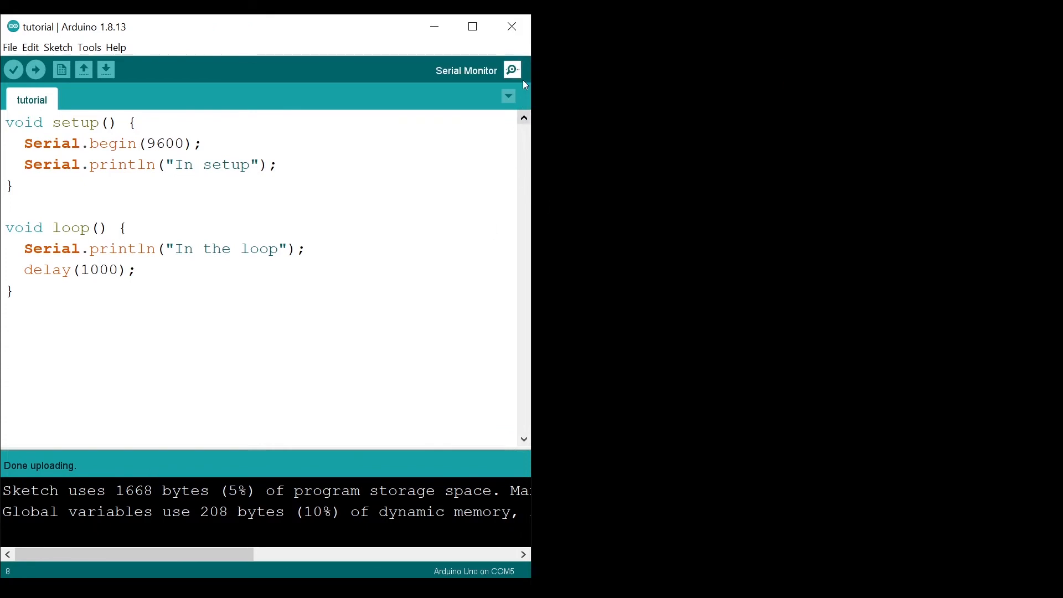
# Open the Serial Monitor to watch the COM5 messages, then return to the sketch editor
pyautogui.click(511, 69)
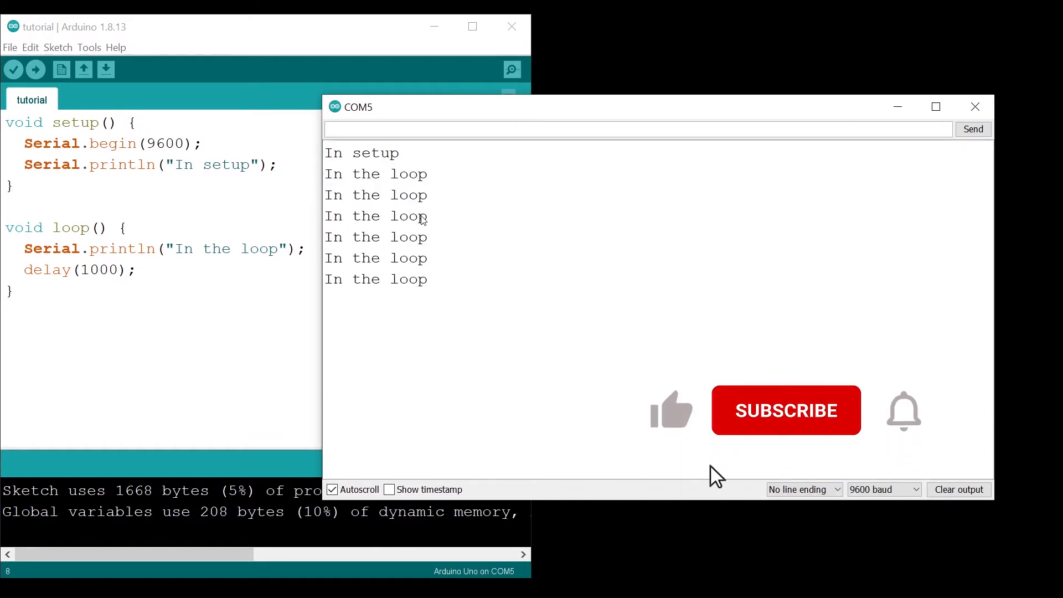
pyautogui.click(785, 410)
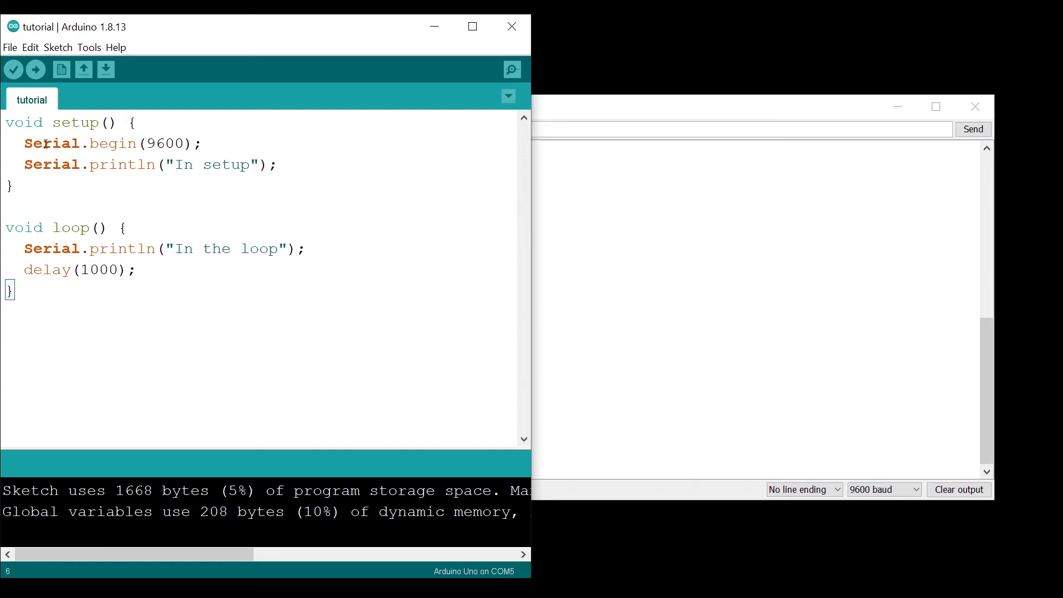
pyautogui.doubleClick(76, 123)
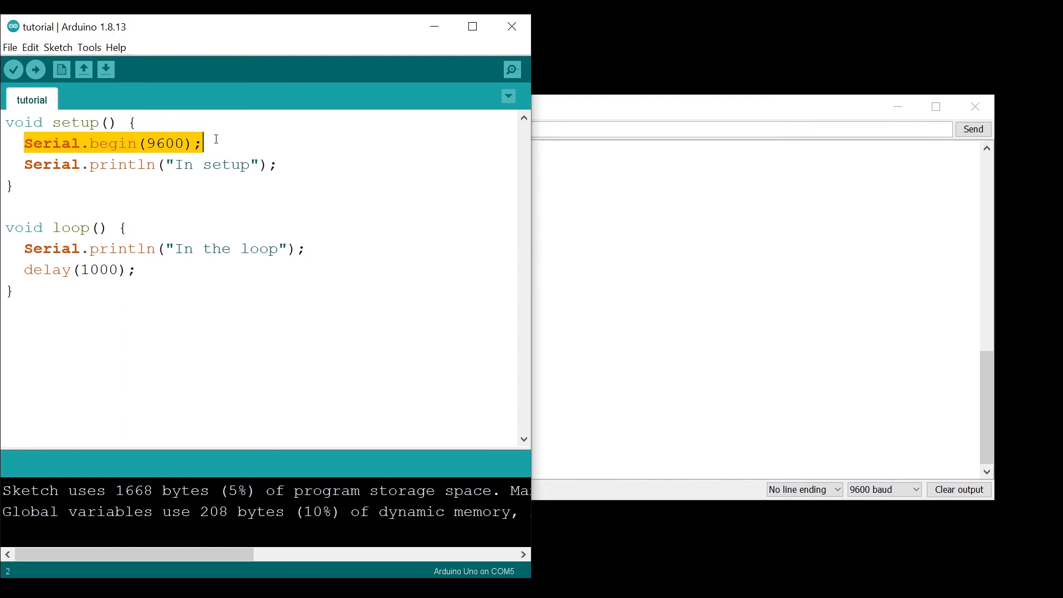
pyautogui.click(204, 143)
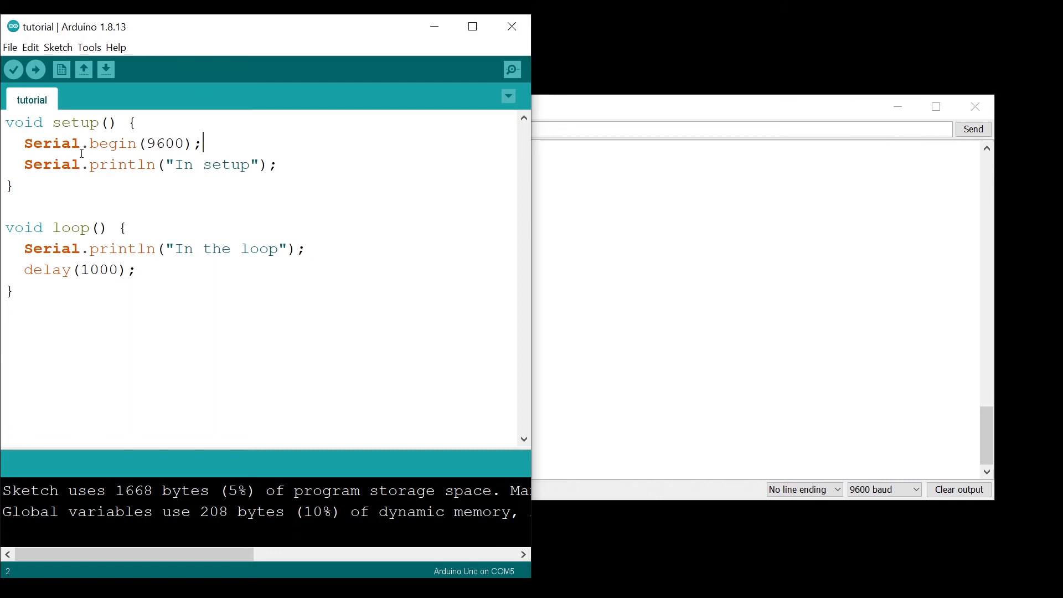
pyautogui.moveTo(151, 264)
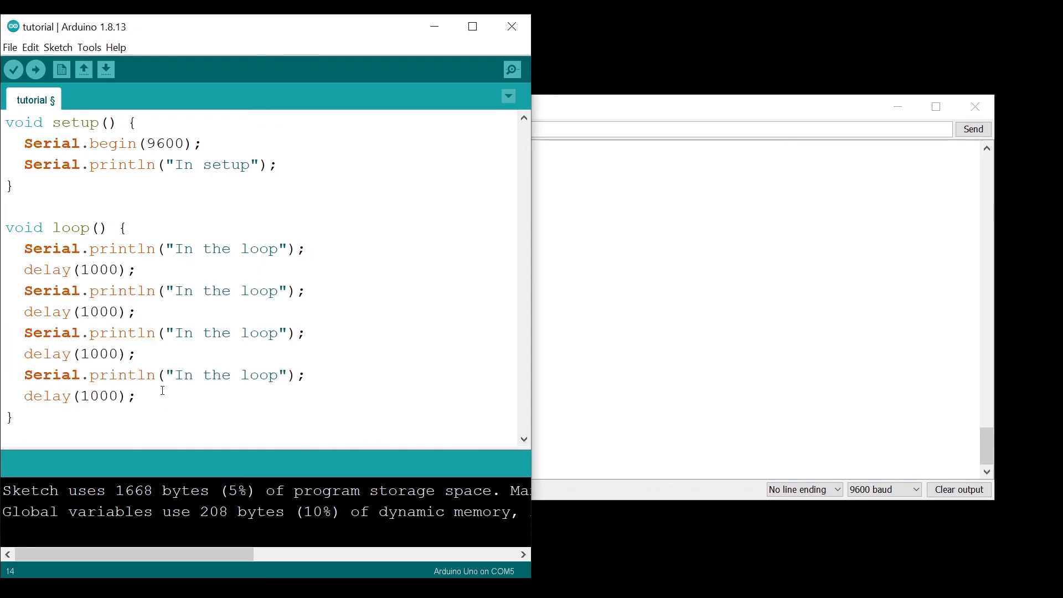
# Delete the three duplicated Serial.println/delay pairs, keeping one pair in loop()
pyautogui.moveTo(24, 290); pyautogui.dragTo(136, 404)
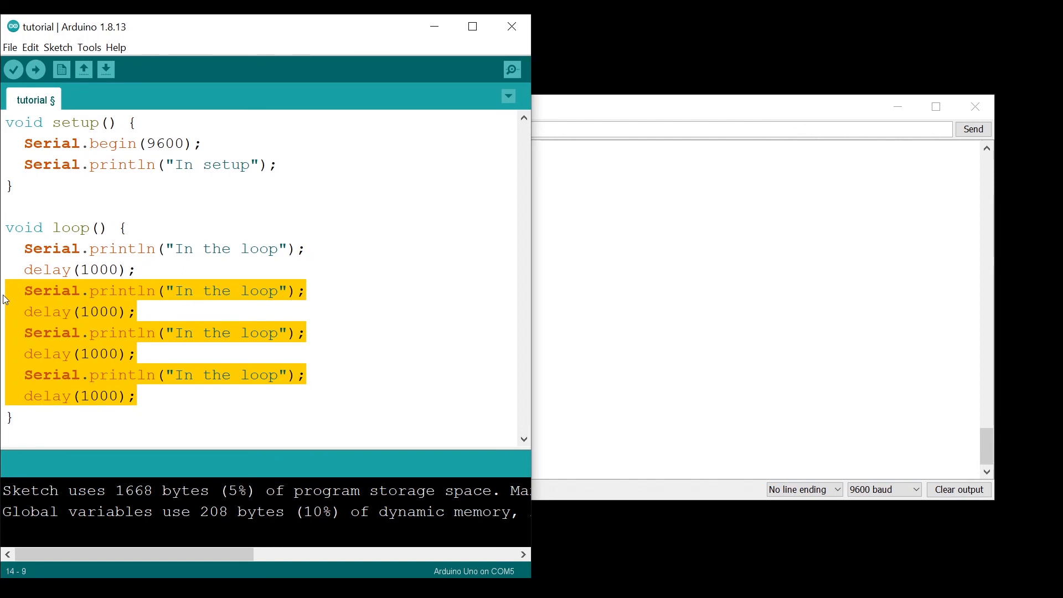
pyautogui.press('Delete')
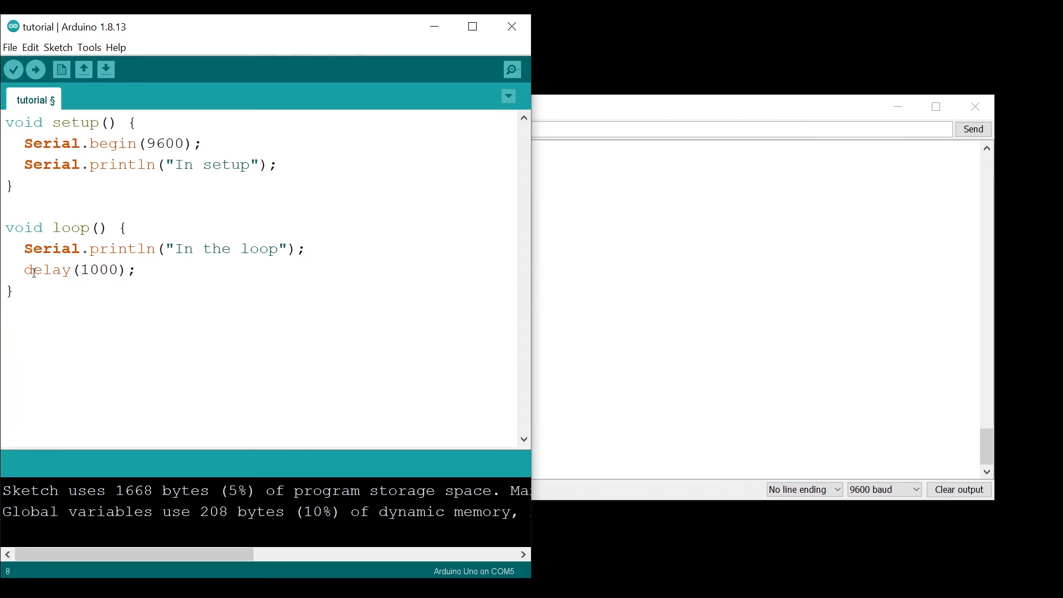
pyautogui.tripleClick(78, 269)
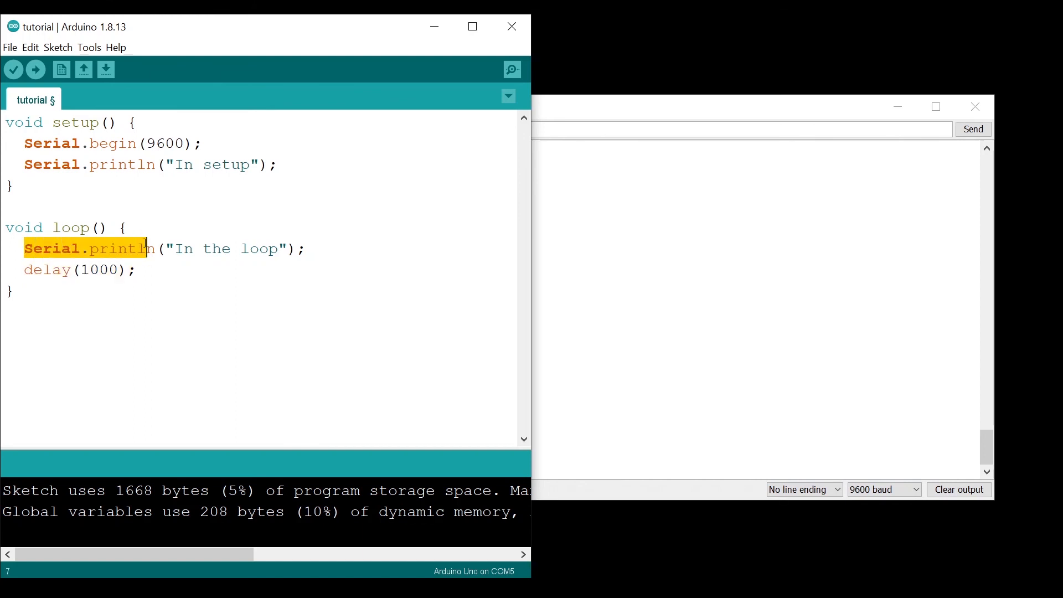
pyautogui.click(289, 248)
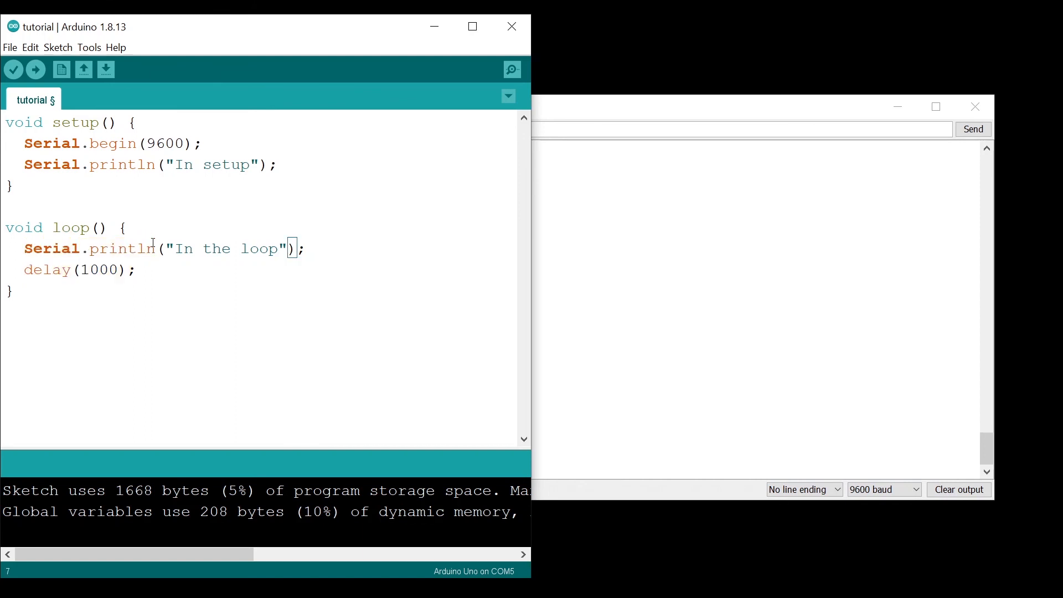